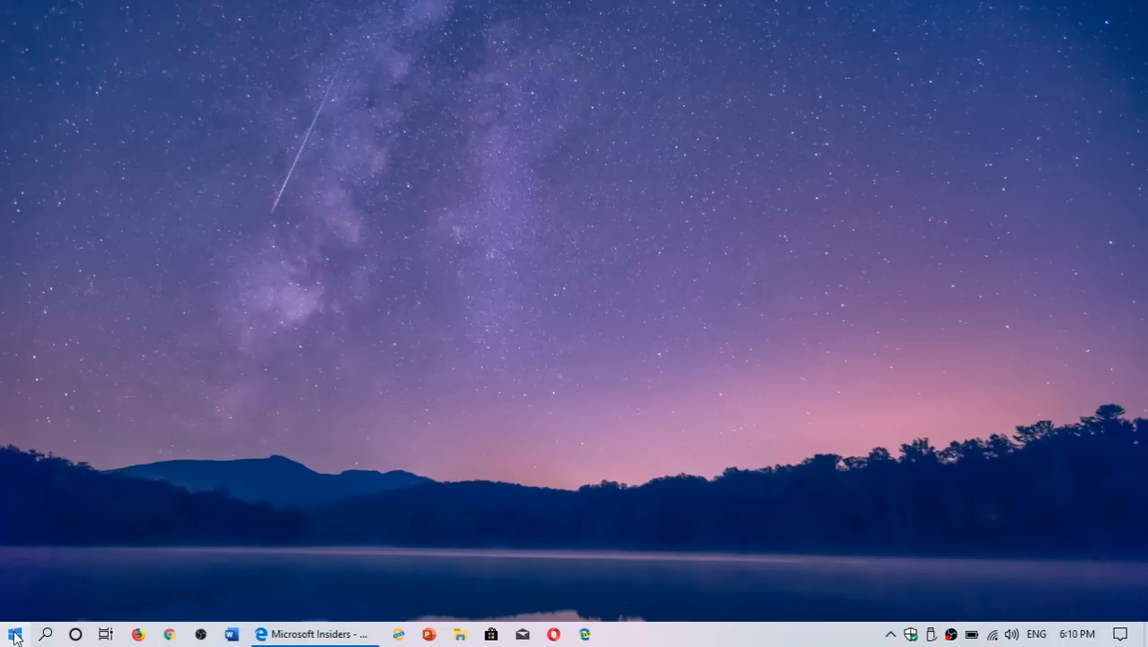
Toggle the Start menu, then search for 'edge' from the taskbar search panel
{"action": "left_click", "coordinate": [14, 631]}
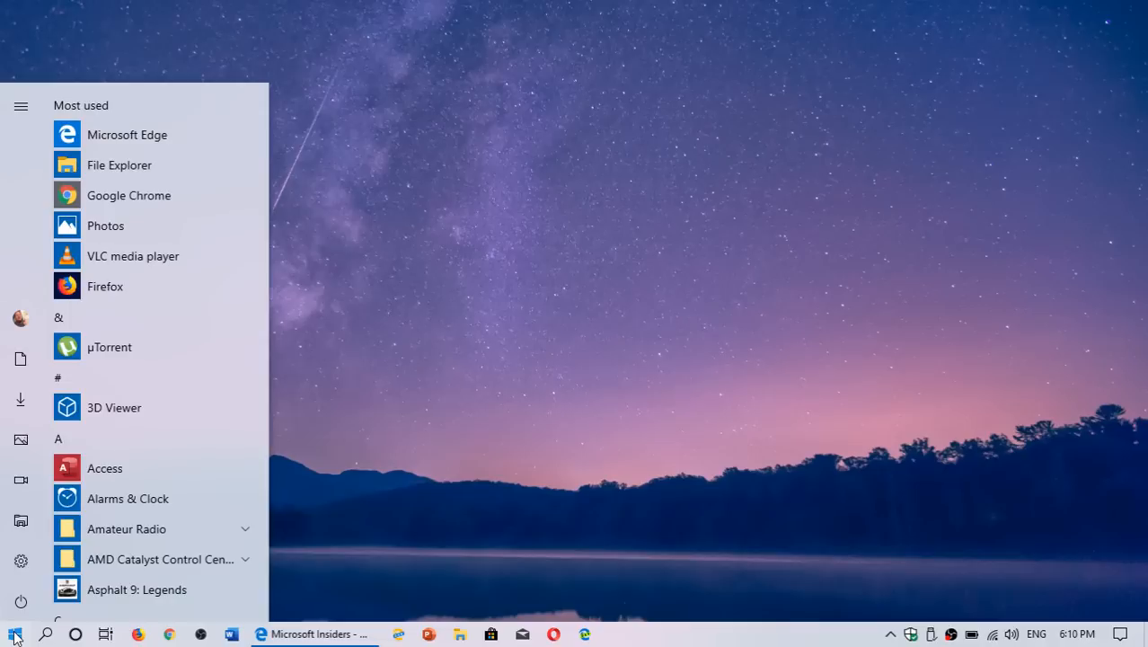
{"action": "left_click", "coordinate": [14, 635]}
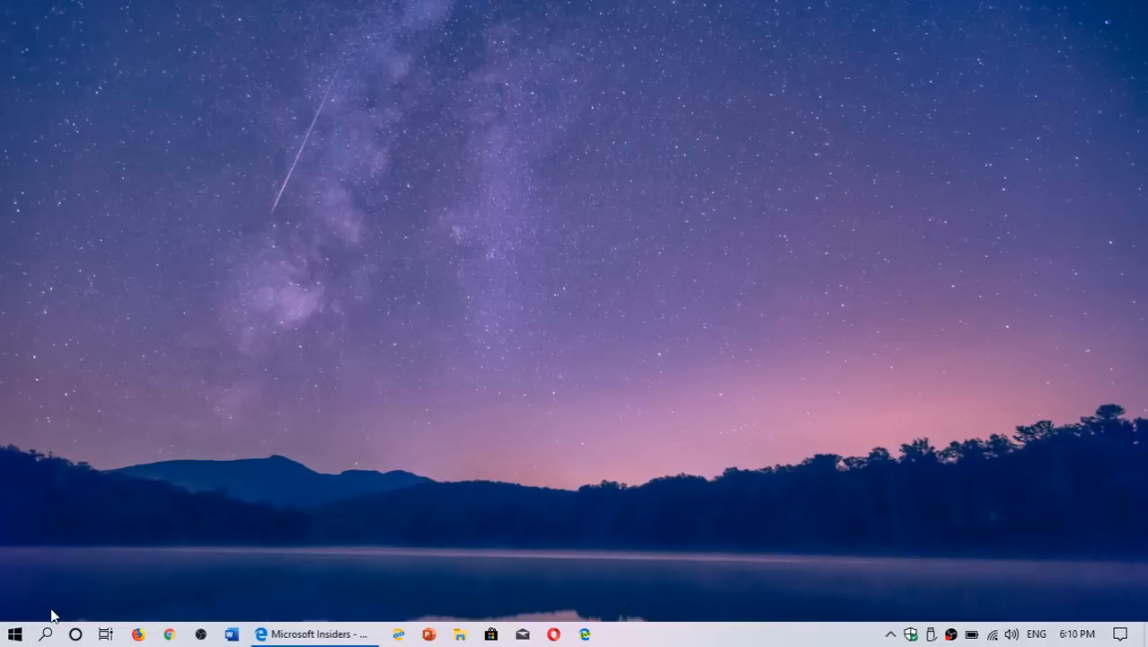
{"action": "left_click", "coordinate": [45, 636]}
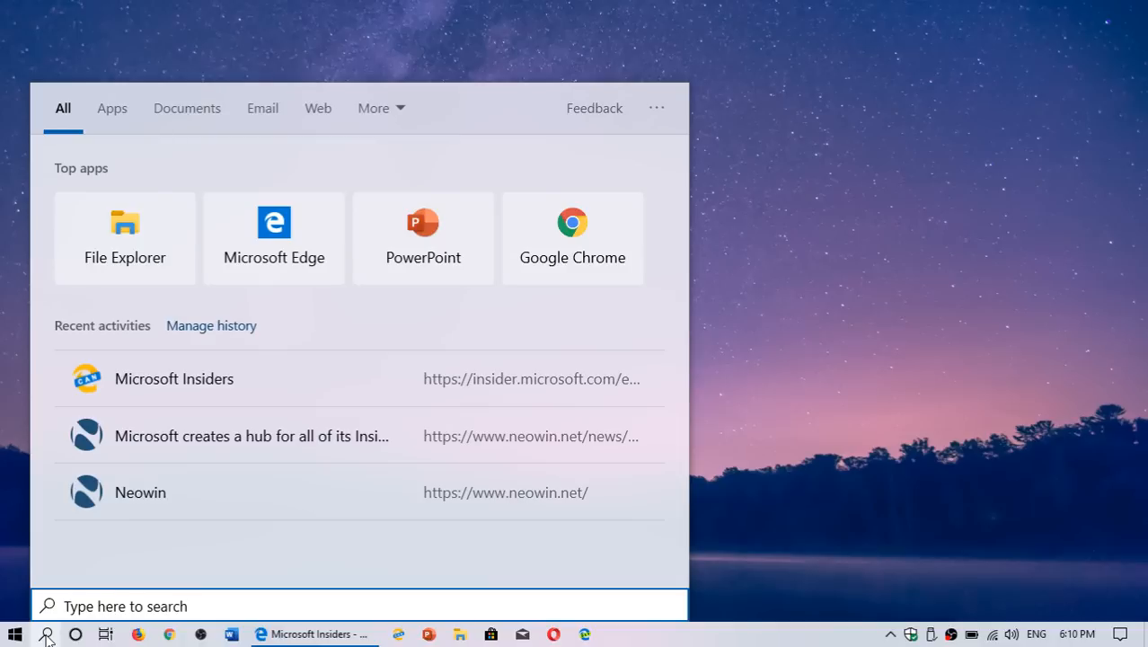
{"action": "type", "text": "edge"}
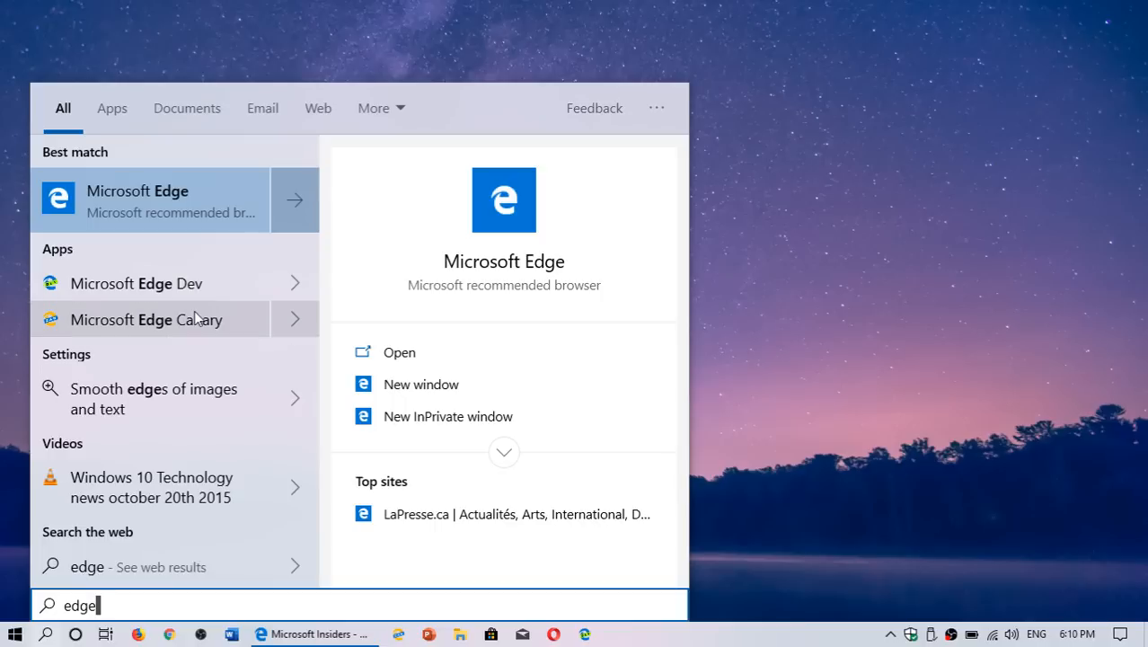
{"action": "mouse_move", "coordinate": [812, 288]}
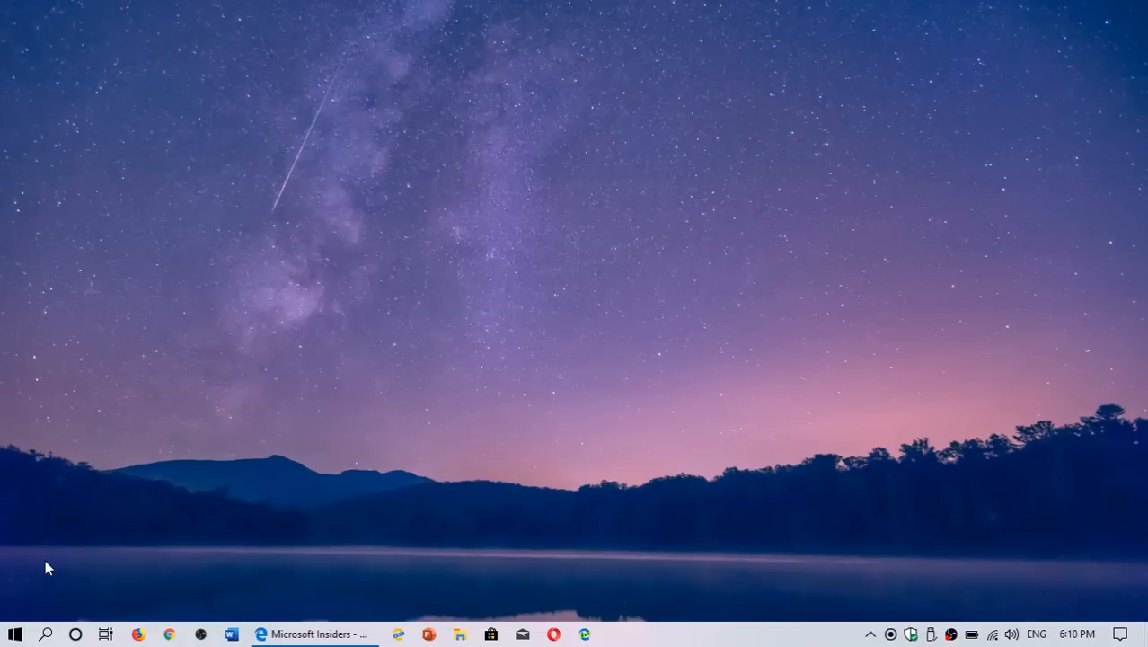
{"action": "mouse_move", "coordinate": [33, 611]}
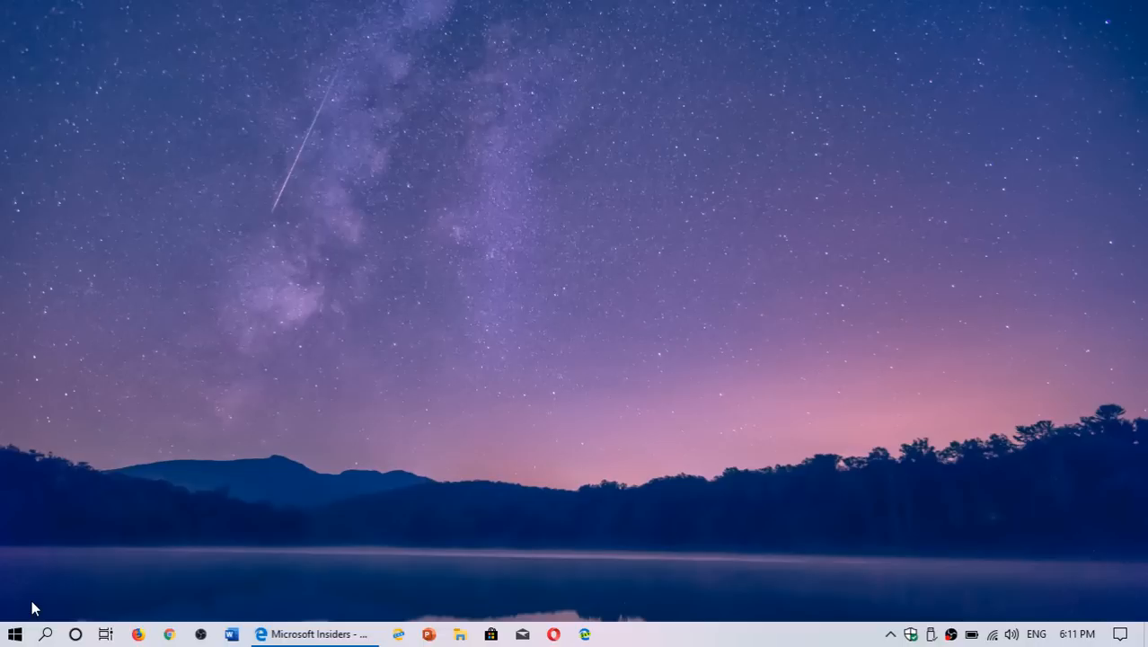
{"action": "mouse_move", "coordinate": [10, 629]}
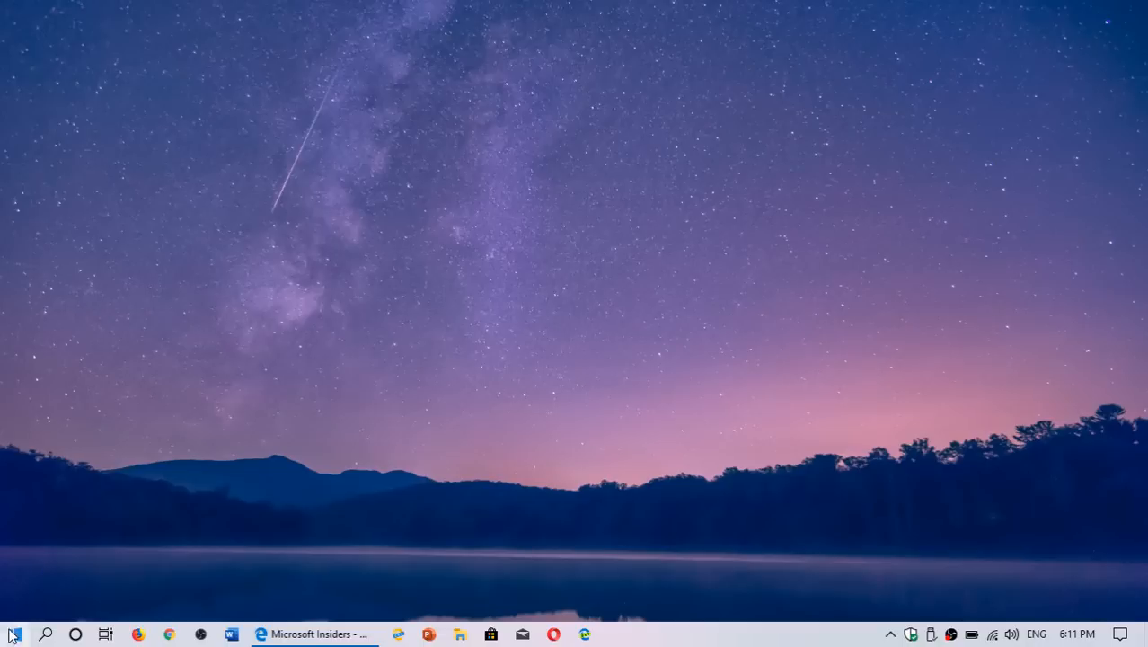
Reopen Start and switch the app list to the alphabet index grid via the 'A' header
{"action": "left_click", "coordinate": [10, 631]}
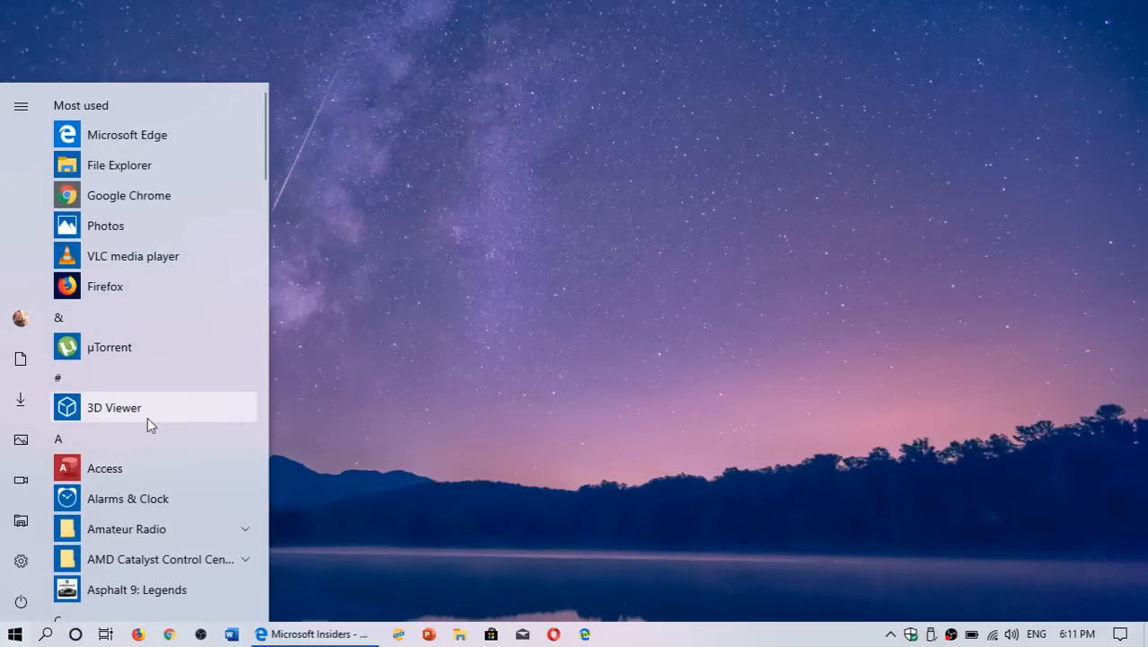
{"action": "mouse_move", "coordinate": [70, 377]}
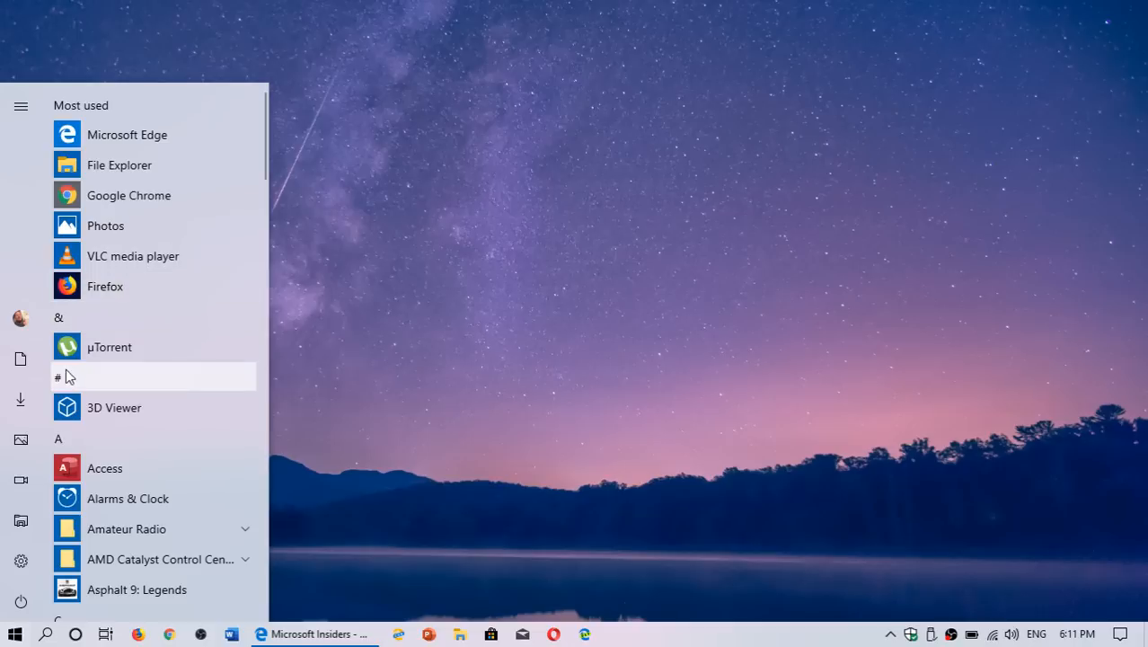
{"action": "mouse_move", "coordinate": [65, 439]}
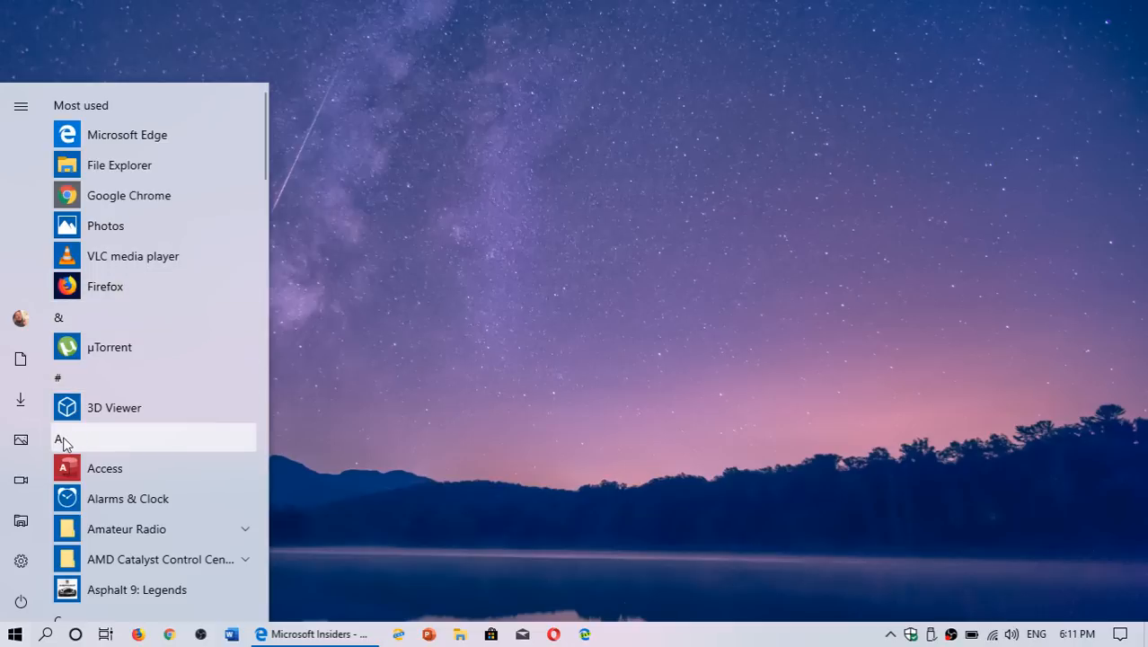
{"action": "left_click", "coordinate": [59, 438]}
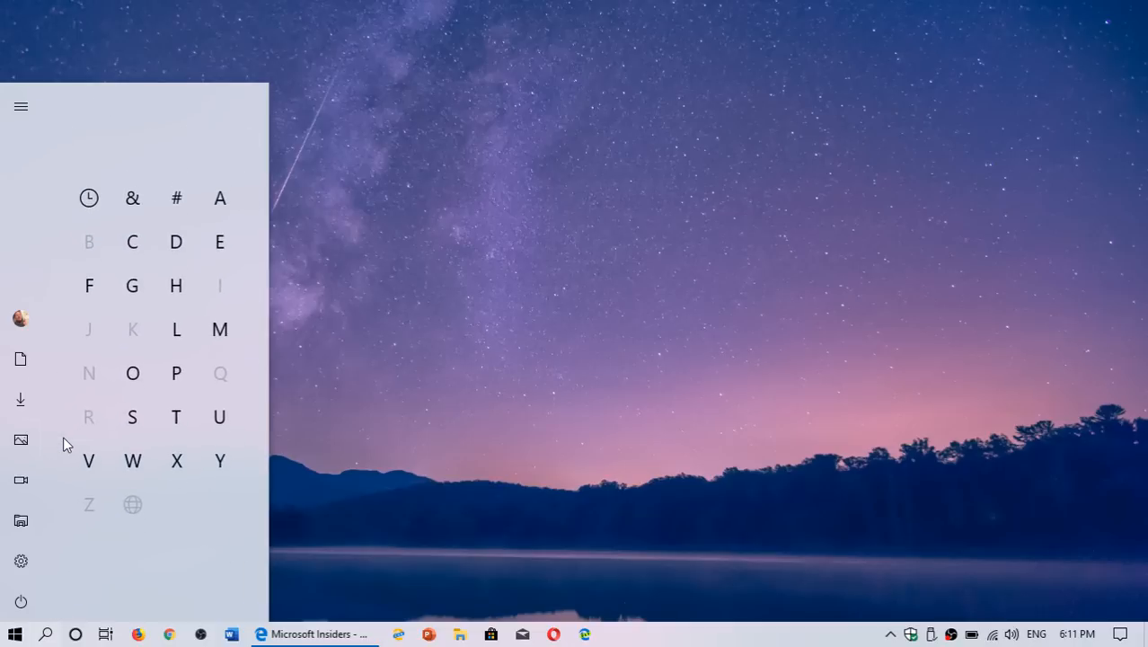
{"action": "mouse_move", "coordinate": [175, 517]}
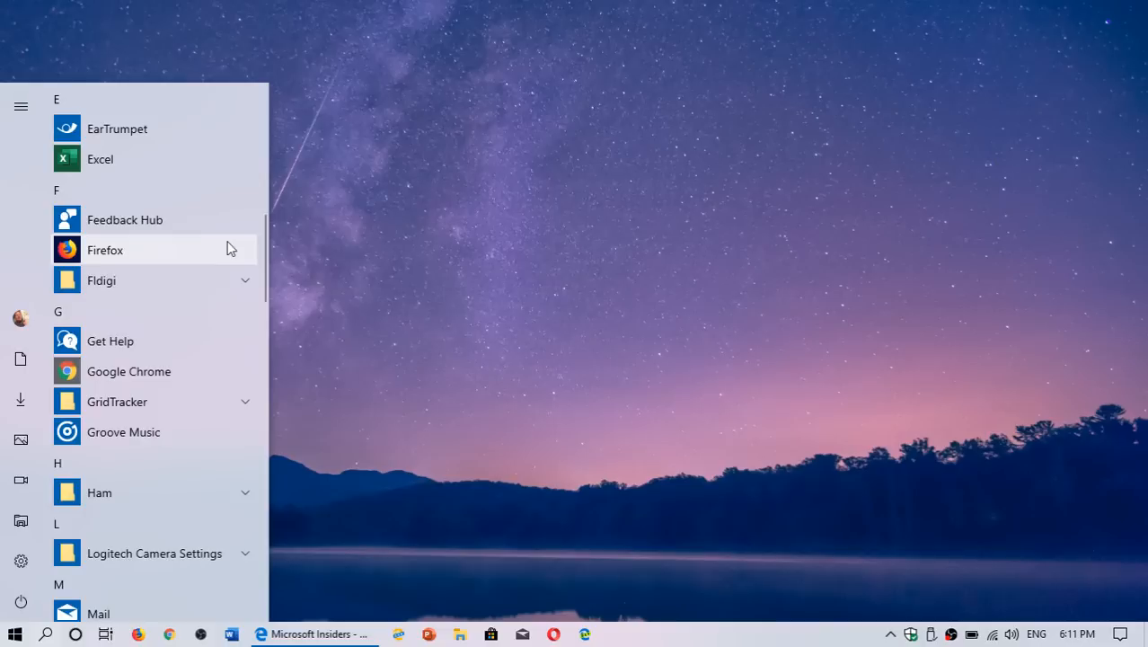
{"action": "mouse_move", "coordinate": [108, 471]}
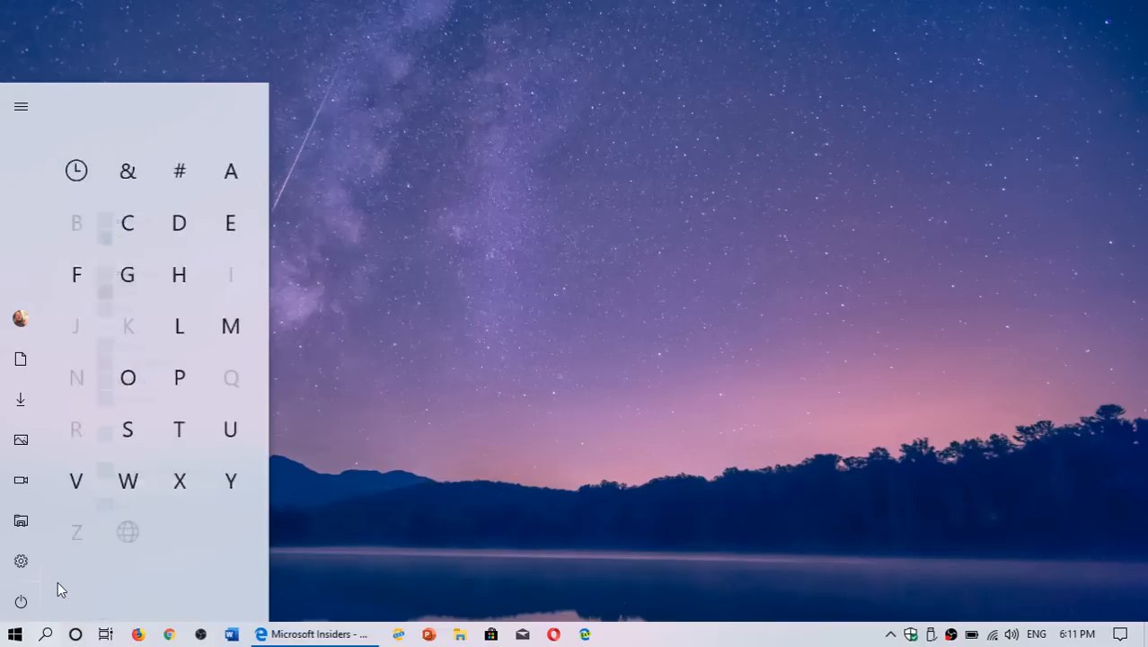
Jump to the M apps from the letter grid and scroll down to the O section (Office, OneDrive, OneNote, Outlook)
{"action": "left_click", "coordinate": [230, 327]}
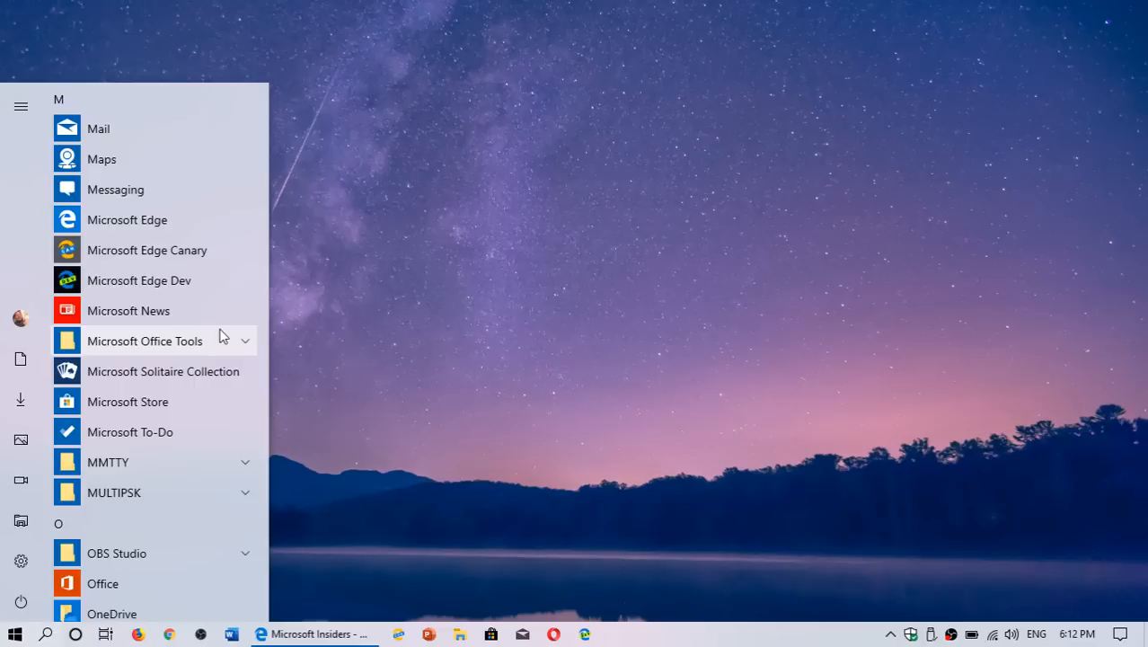
{"action": "scroll", "scroll_direction": "down", "scroll_amount": 3}
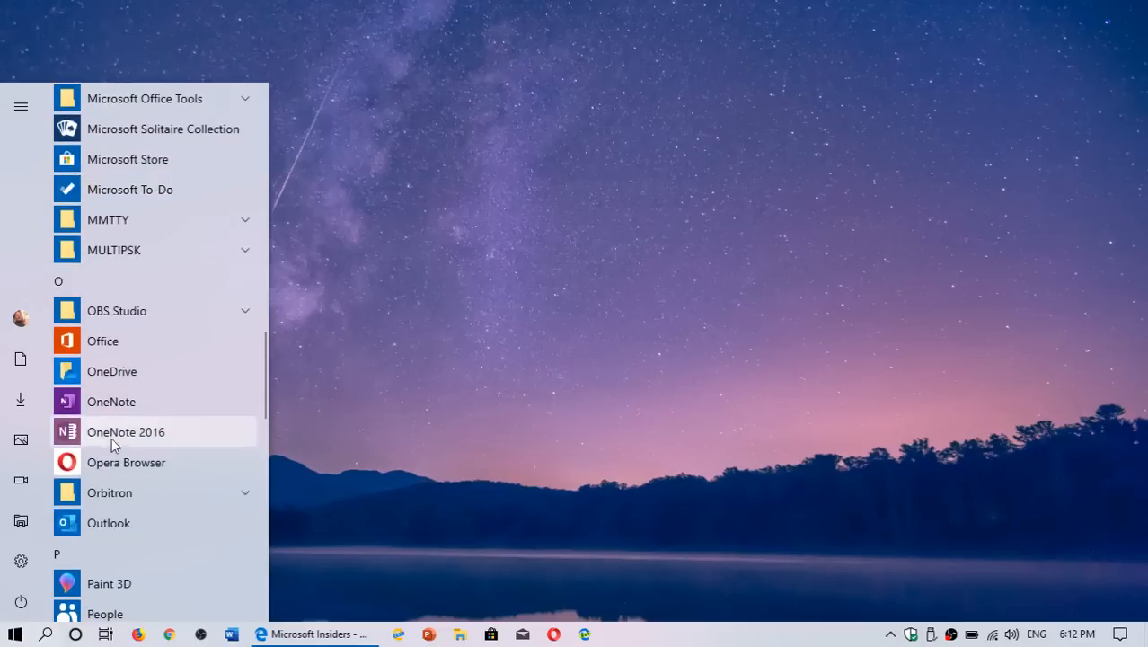
{"action": "mouse_move", "coordinate": [83, 492]}
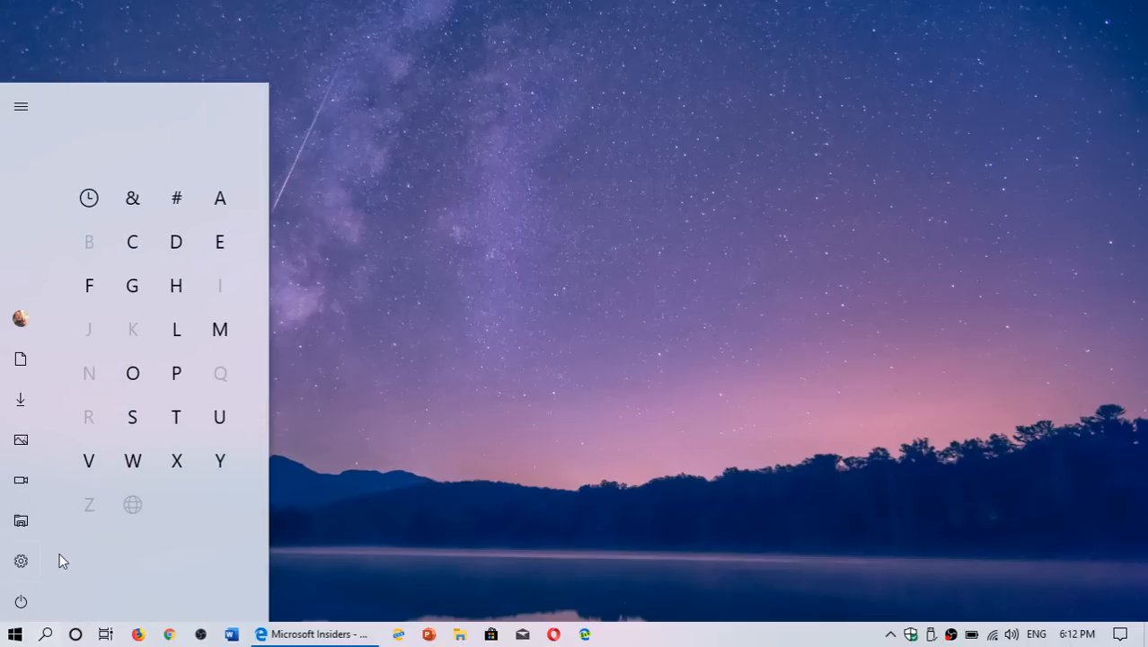
{"action": "mouse_move", "coordinate": [270, 412]}
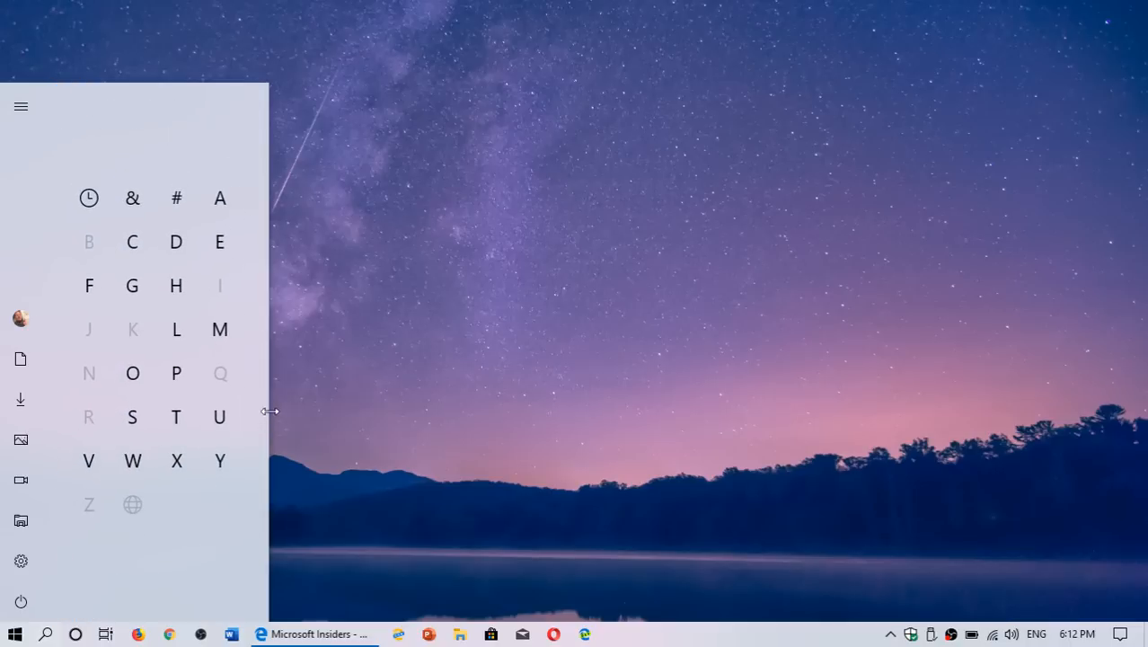
{"action": "mouse_move", "coordinate": [302, 350]}
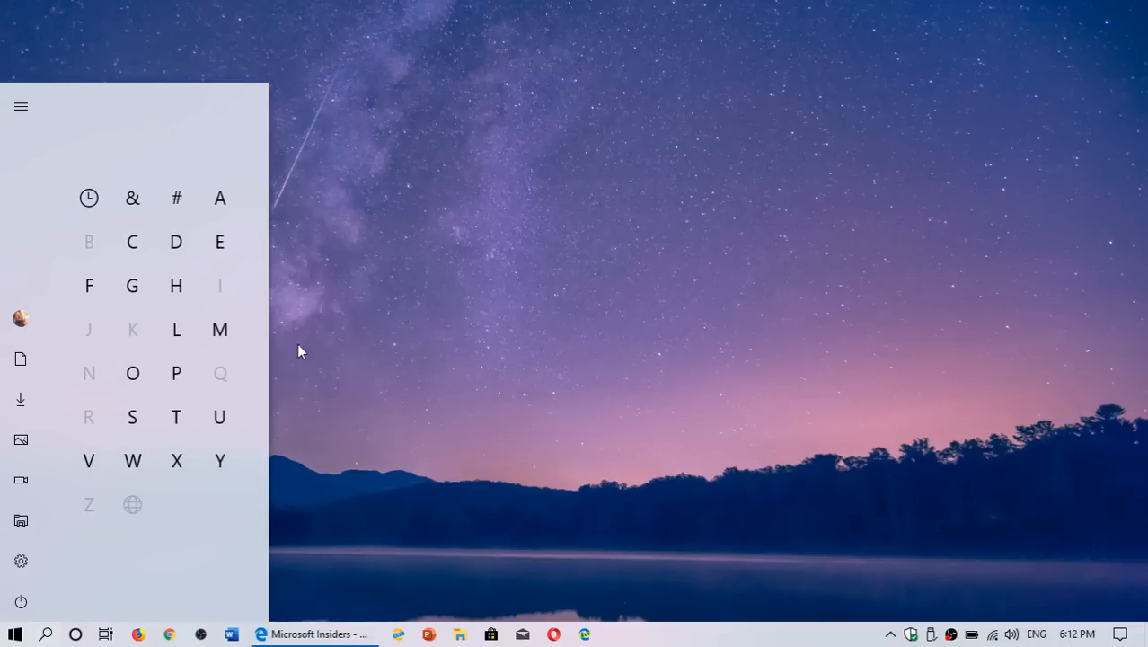
{"action": "mouse_move", "coordinate": [176, 460]}
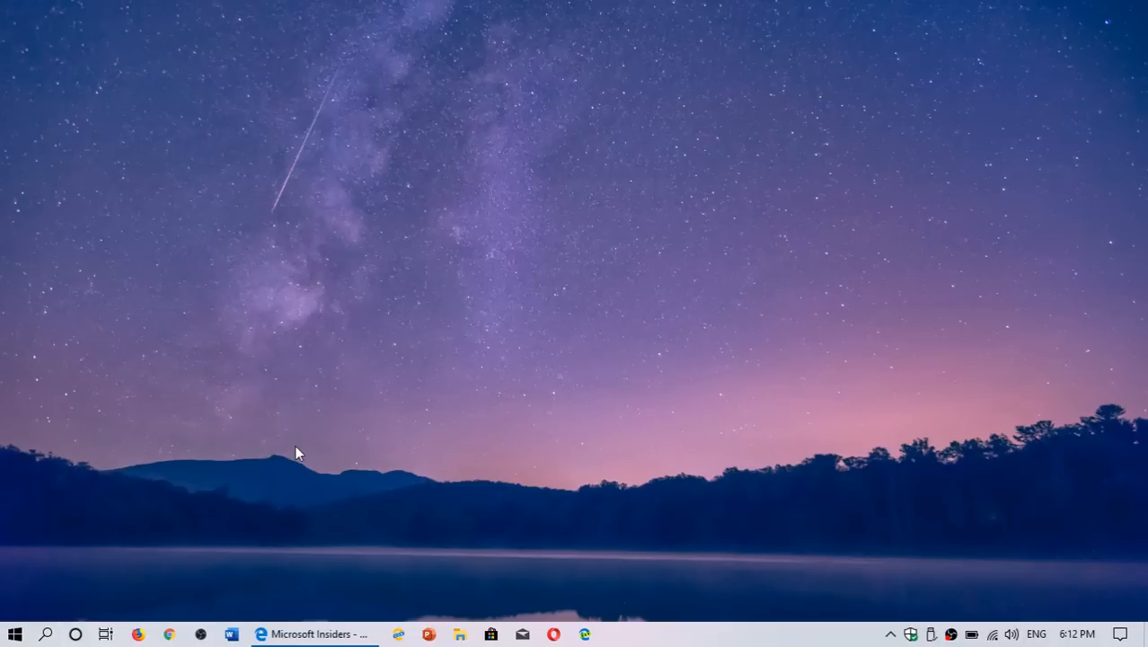
{"action": "mouse_move", "coordinate": [65, 415]}
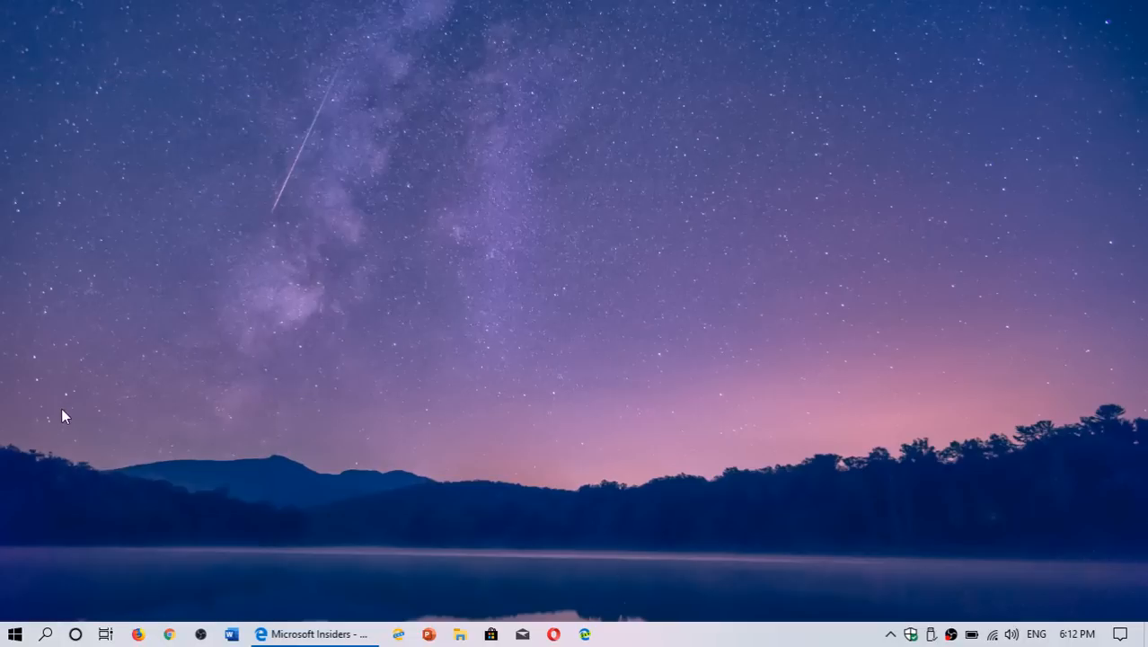
{"action": "mouse_move", "coordinate": [53, 595]}
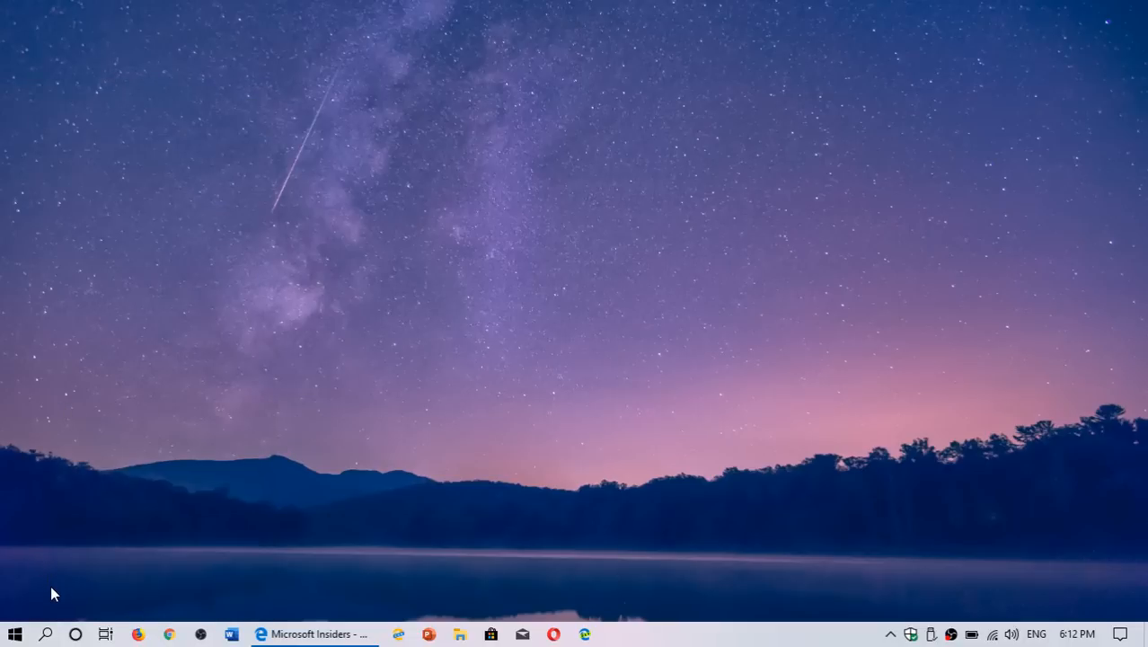
From Start's alphabet index, jump to the Y section showing Word, Xbox apps and Your Phone
{"action": "left_click", "coordinate": [12, 632]}
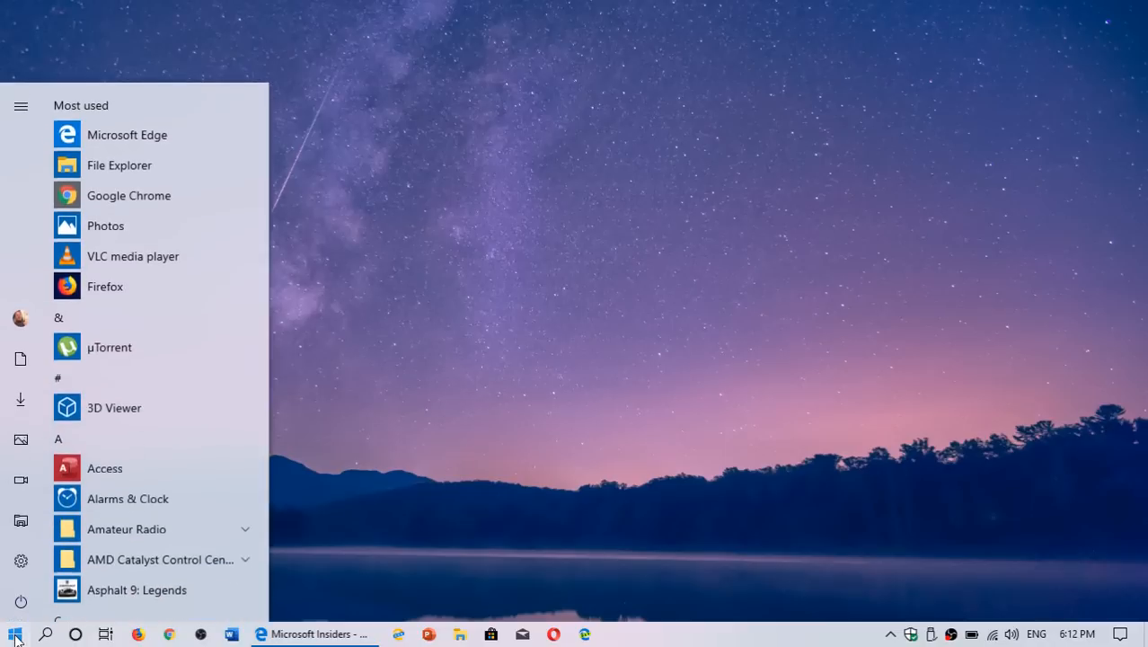
{"action": "mouse_move", "coordinate": [72, 446]}
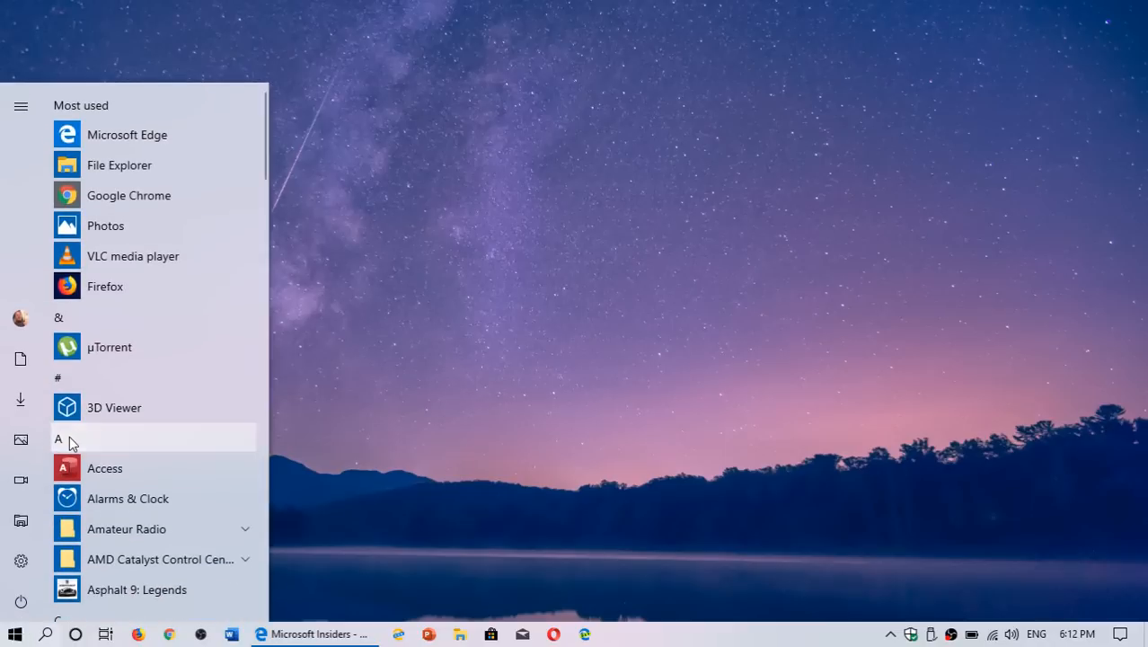
{"action": "left_click", "coordinate": [58, 438]}
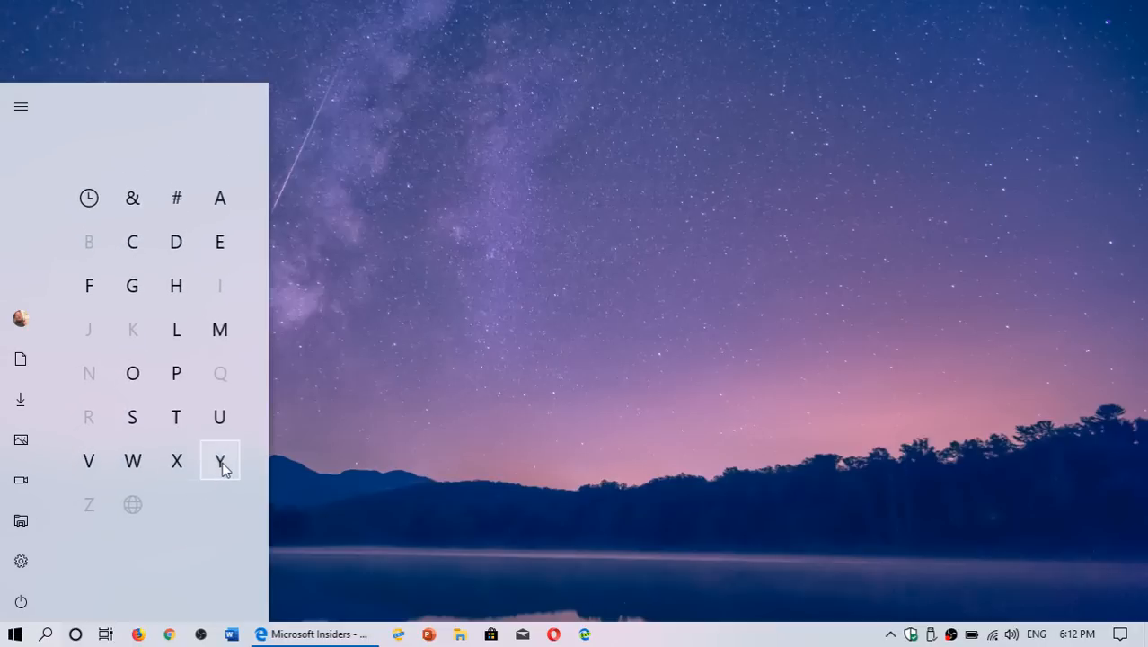
{"action": "left_click", "coordinate": [219, 460]}
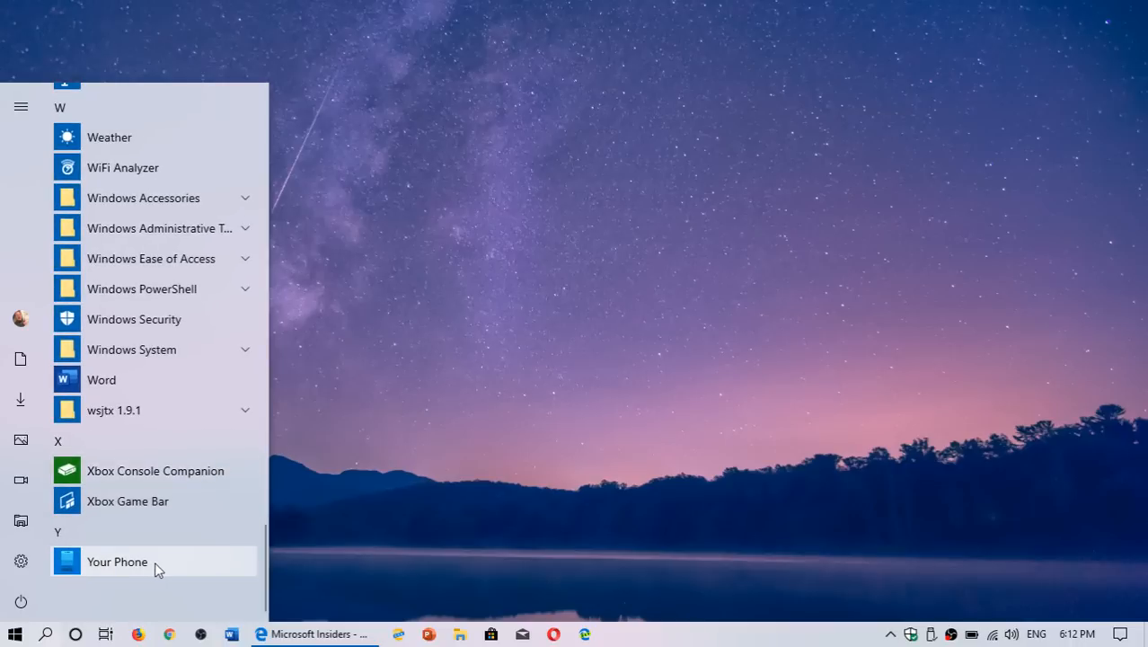
{"action": "mouse_move", "coordinate": [205, 370]}
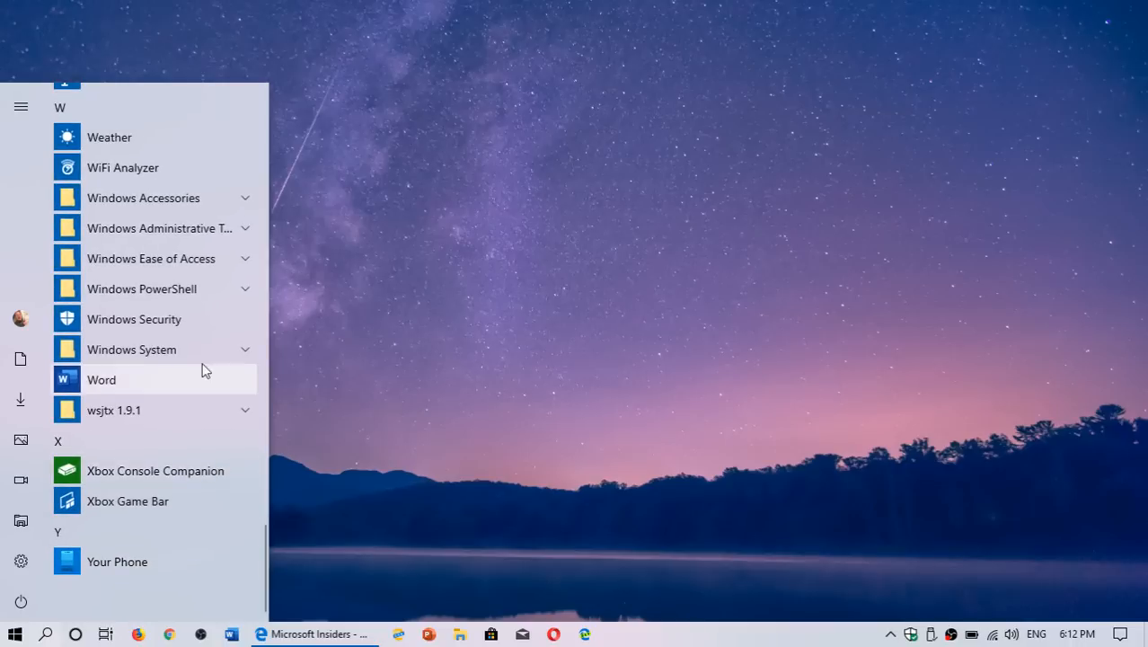